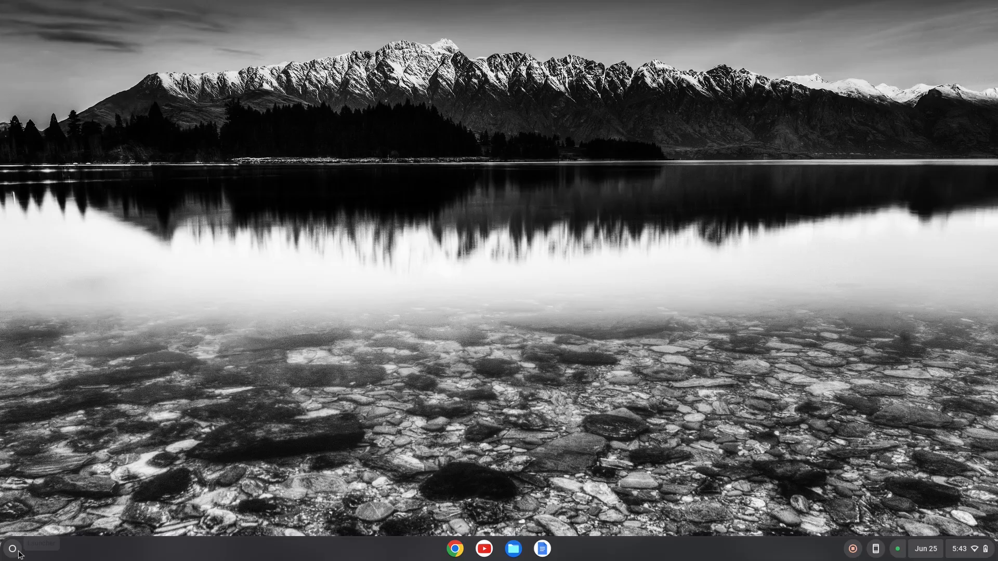
mouse_move(9, 549)
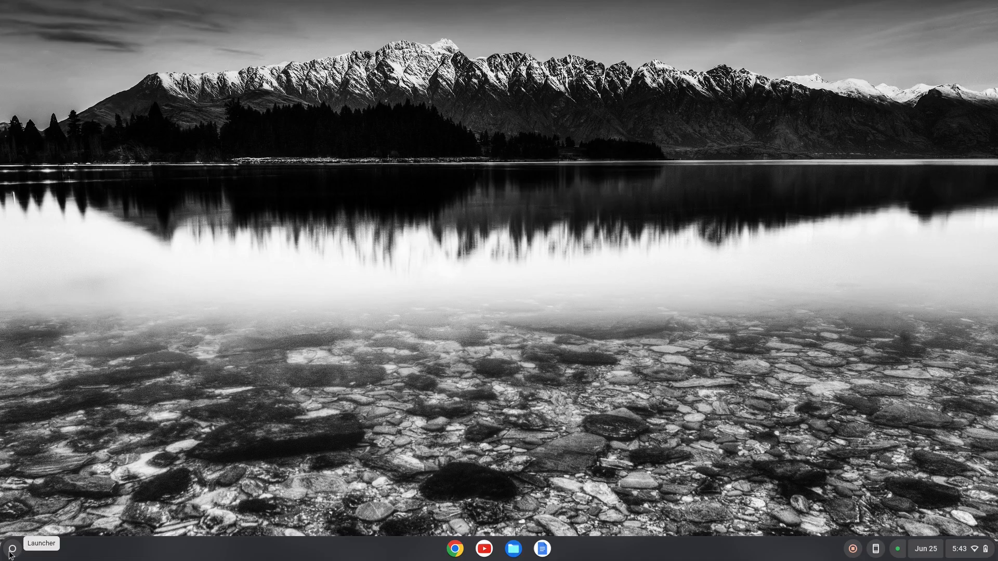
Open the app launcher and scroll the app grid down to Settings
left_click(11, 548)
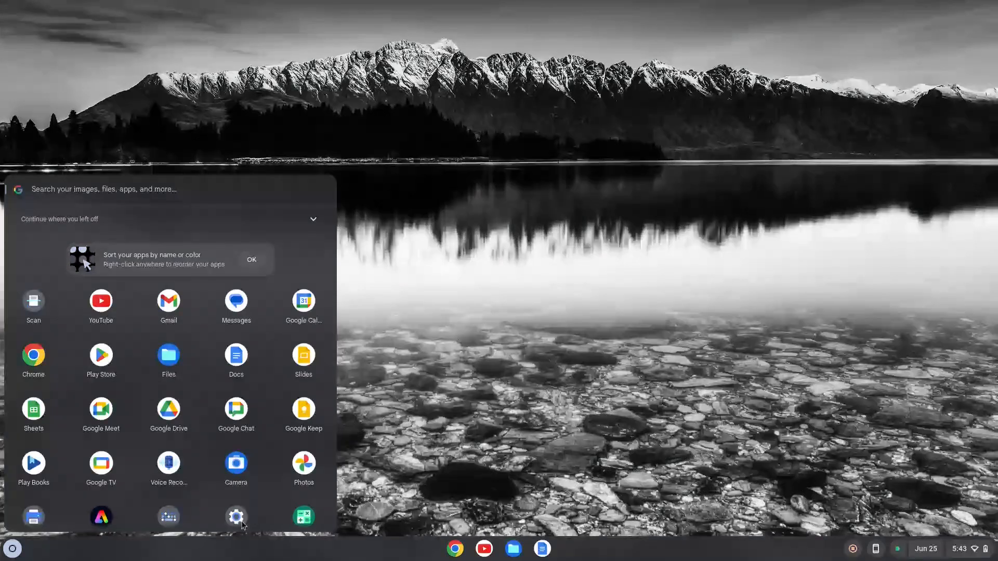
scroll("down", 3)
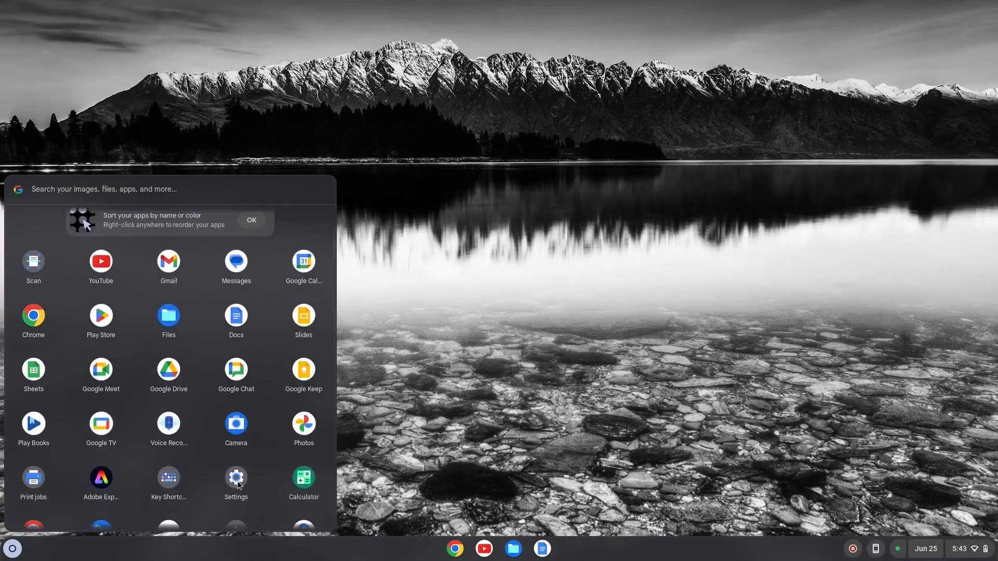
Open Settings and go to the About ChromeOS page
left_click(236, 477)
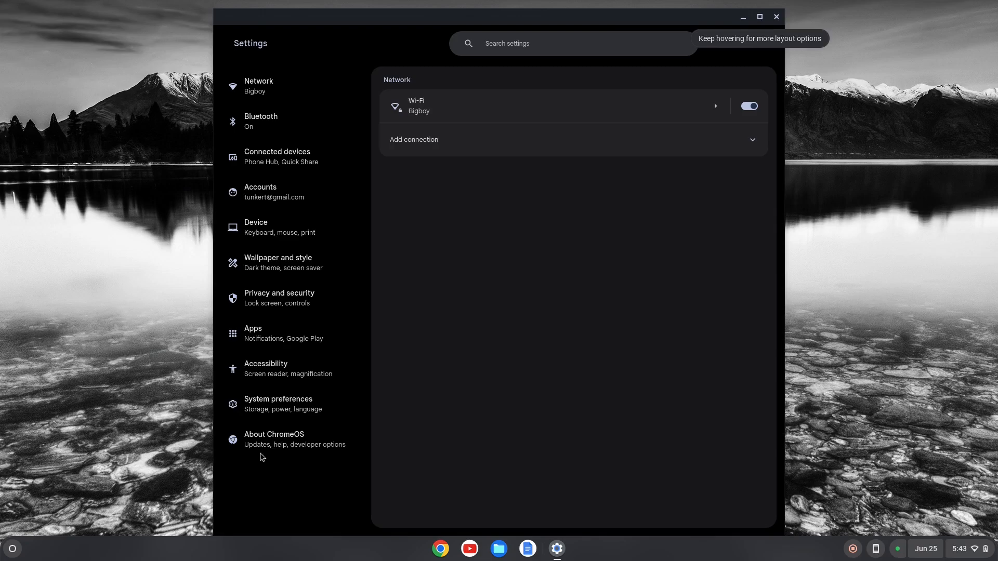
mouse_move(274, 440)
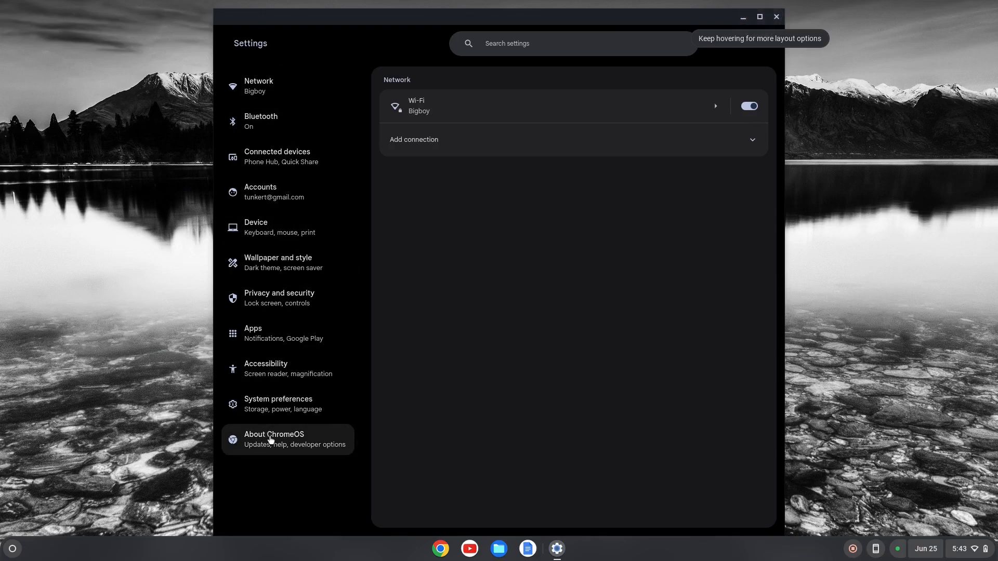
left_click(274, 440)
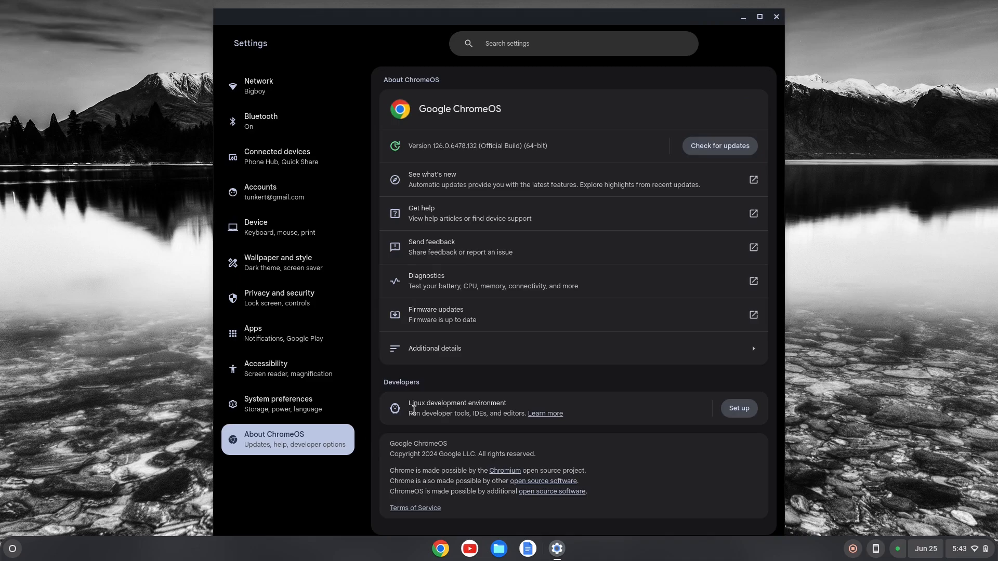
mouse_move(749, 437)
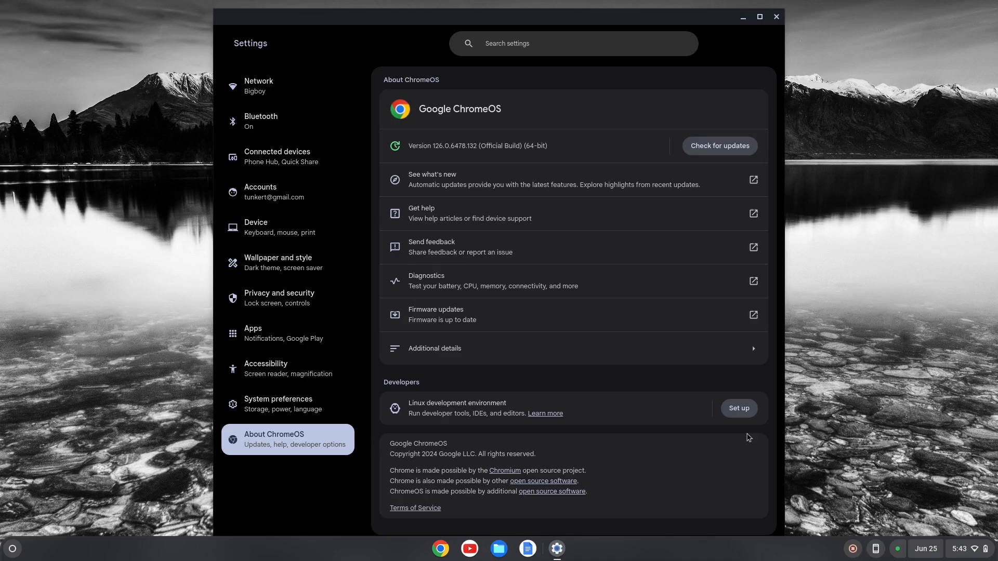
Set up the Linux development environment with a custom disk size
left_click(738, 408)
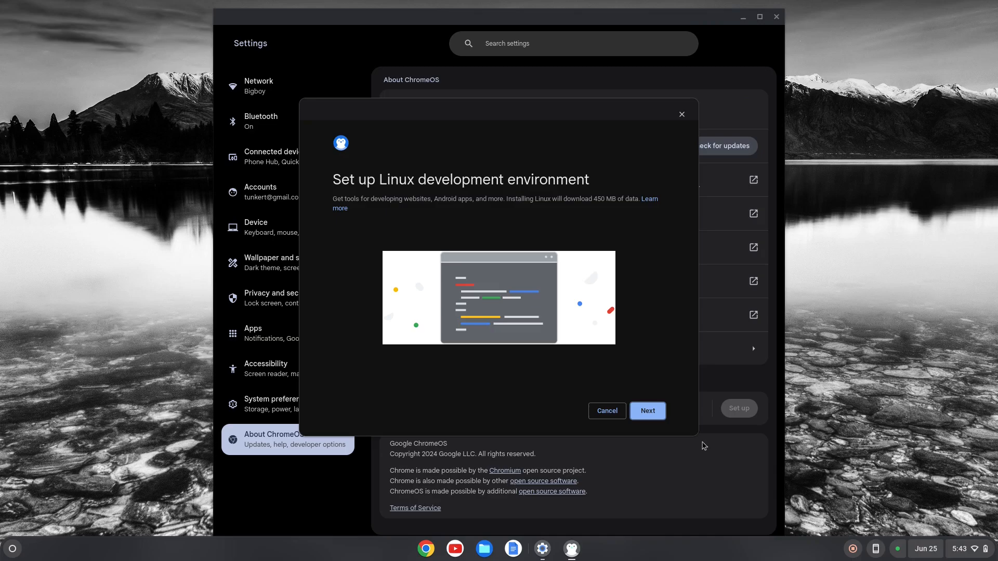
mouse_move(646, 430)
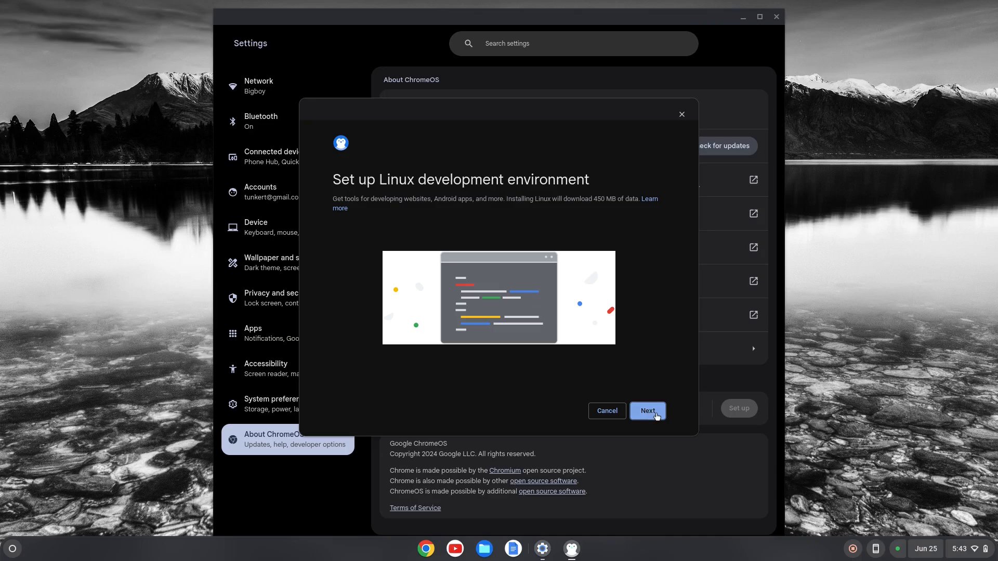
left_click(647, 411)
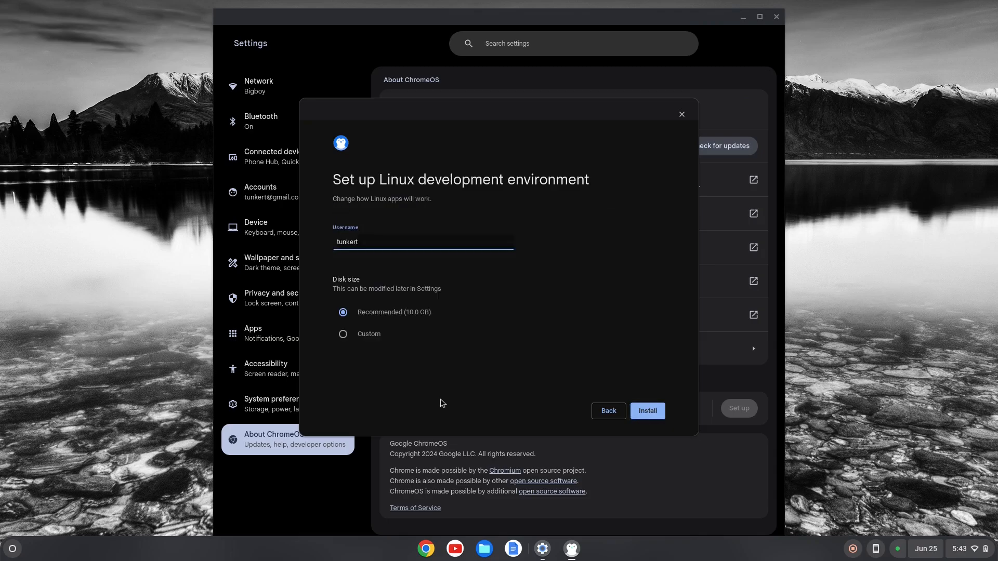
mouse_move(446, 402)
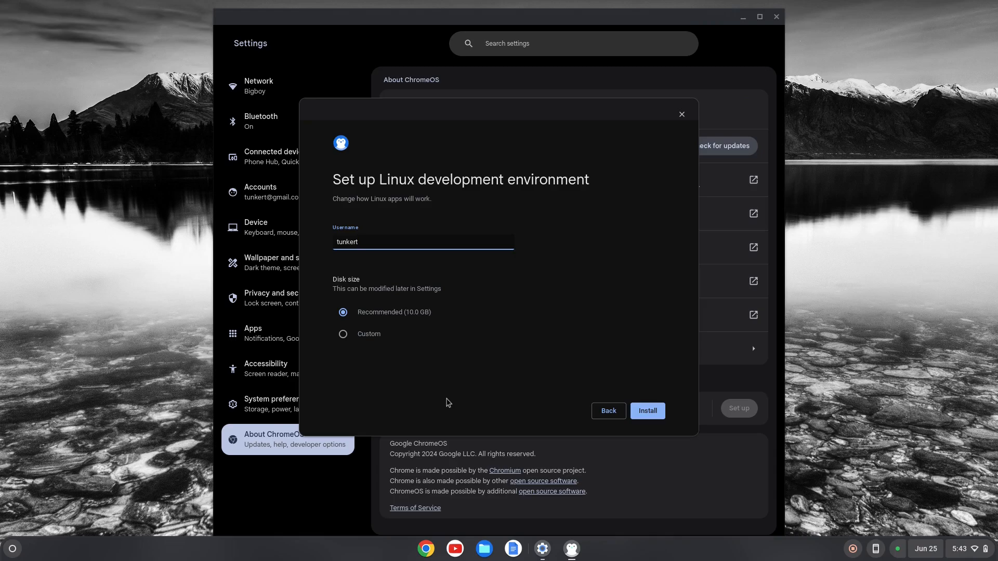
mouse_move(368, 372)
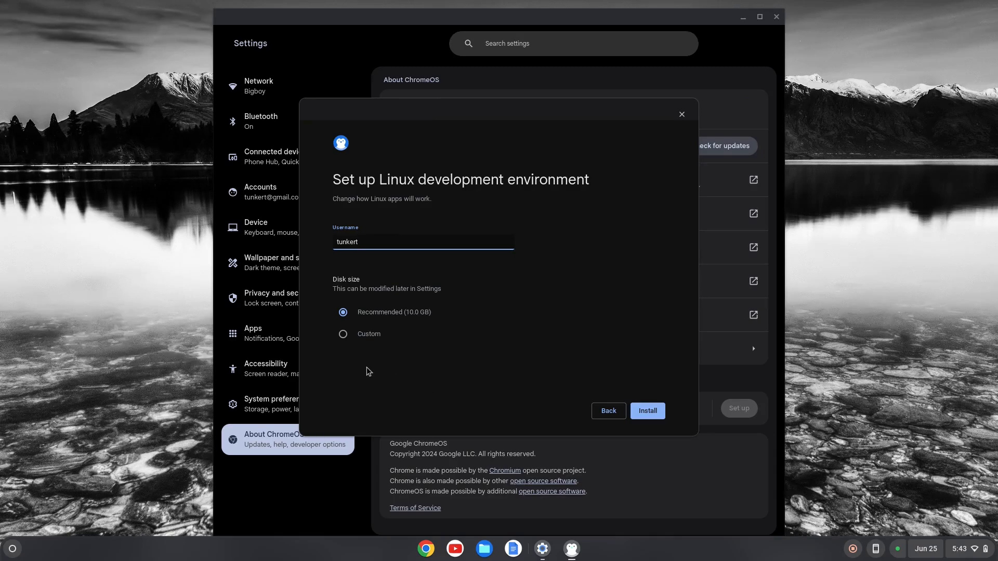
left_click(343, 333)
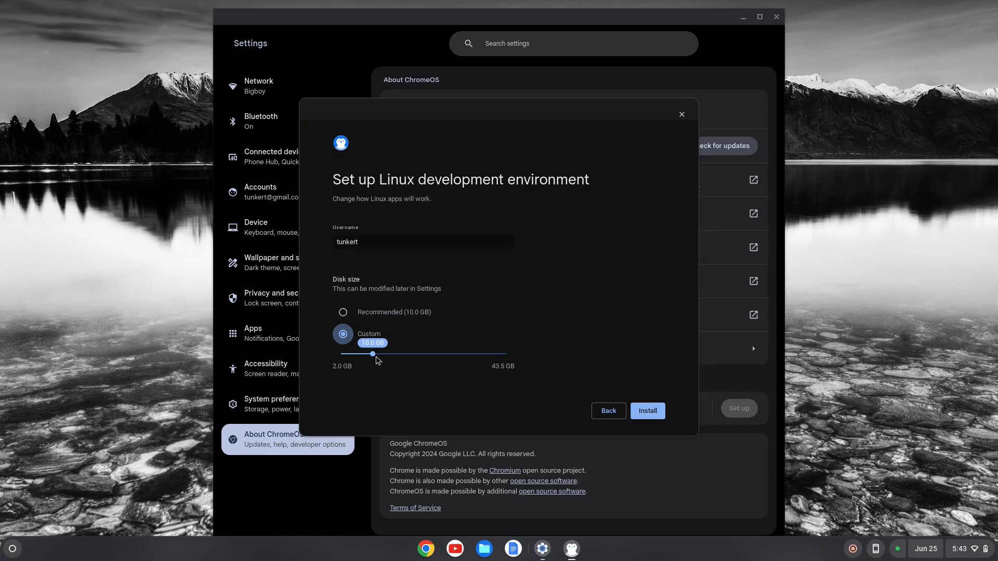
left_click(647, 411)
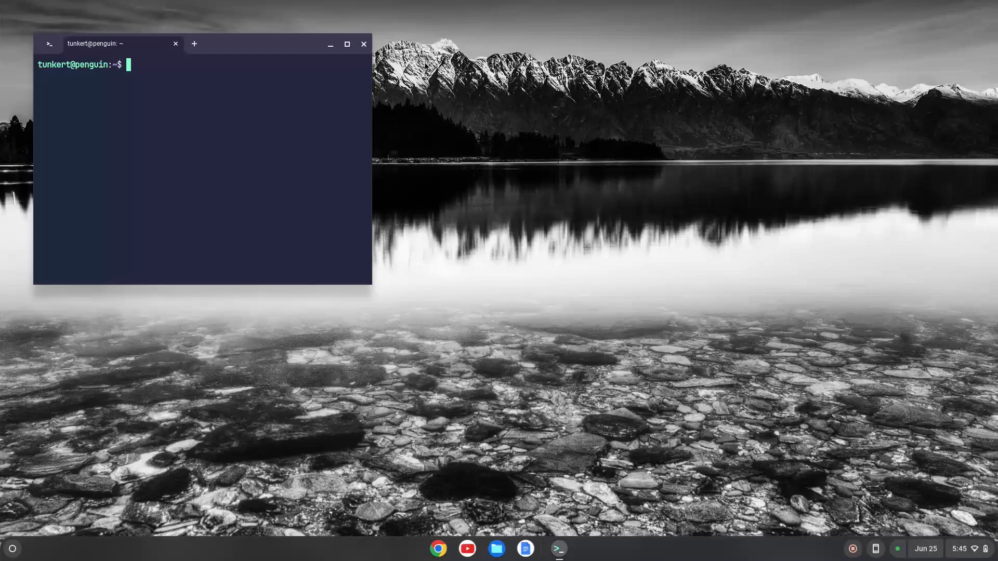
Maximize the terminal and run 'sudo apt update && sudo apt upgrade -y'
left_click(347, 44)
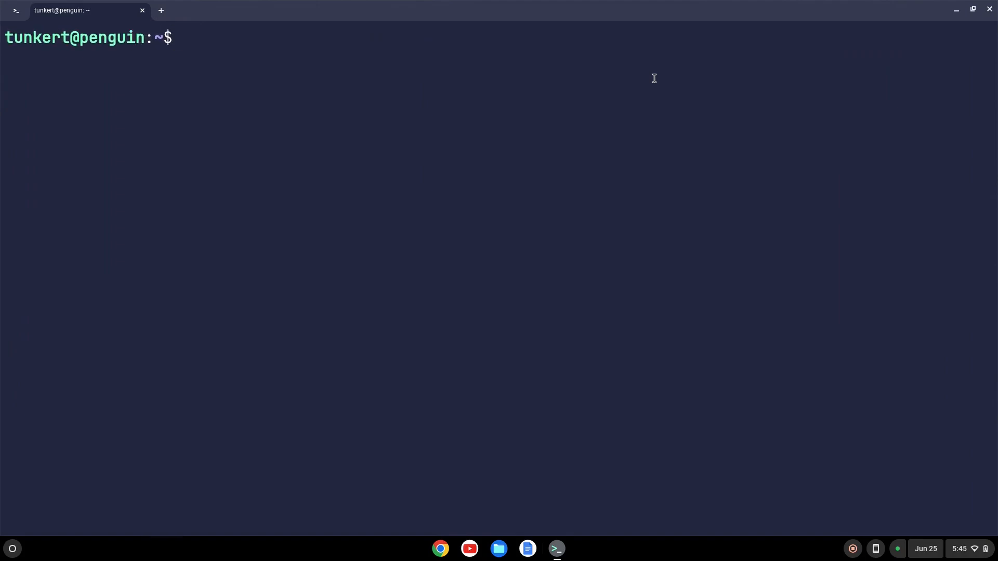
type("sudo apt upd")
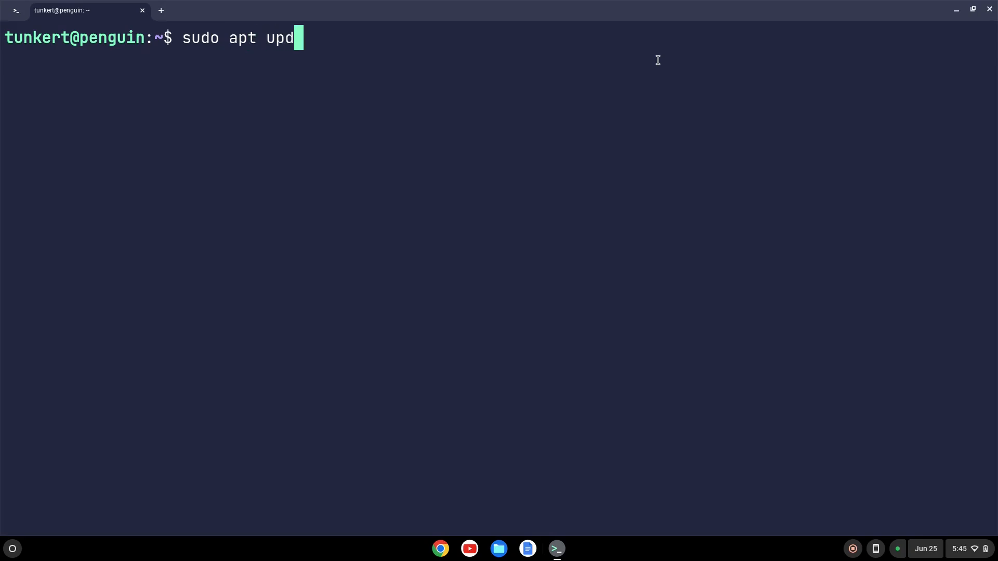
type("ate &&")
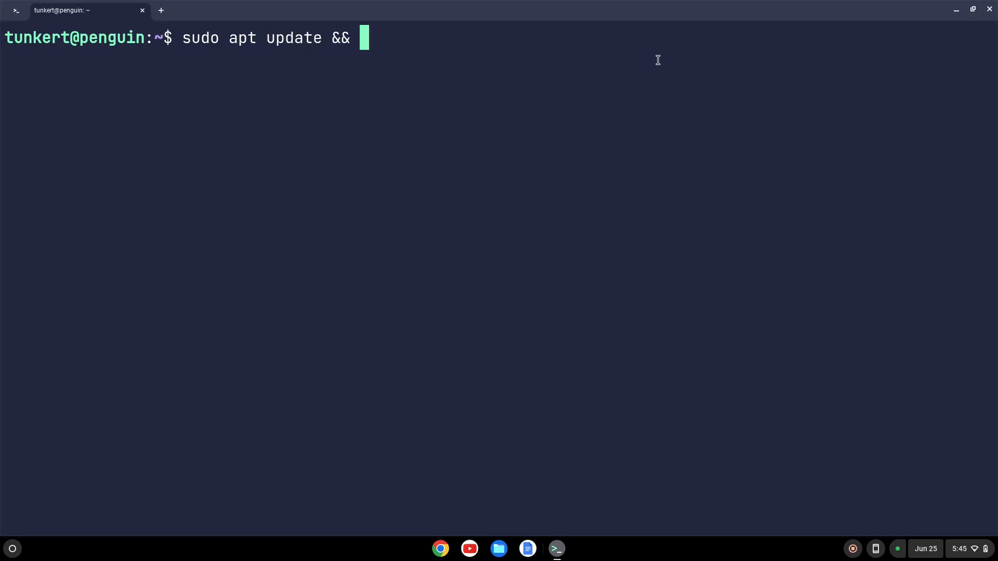
type("sudo")
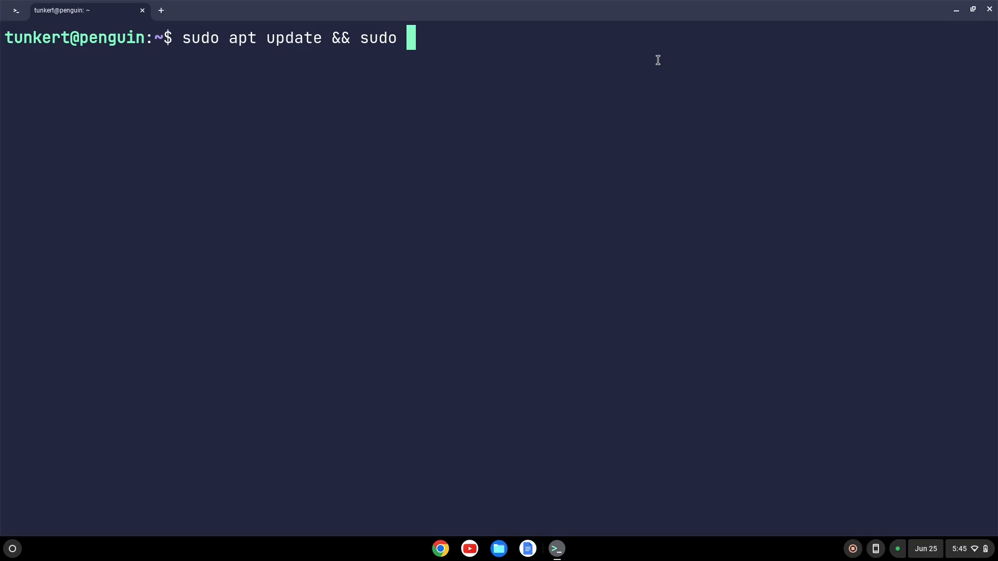
type("apt upgrade -")
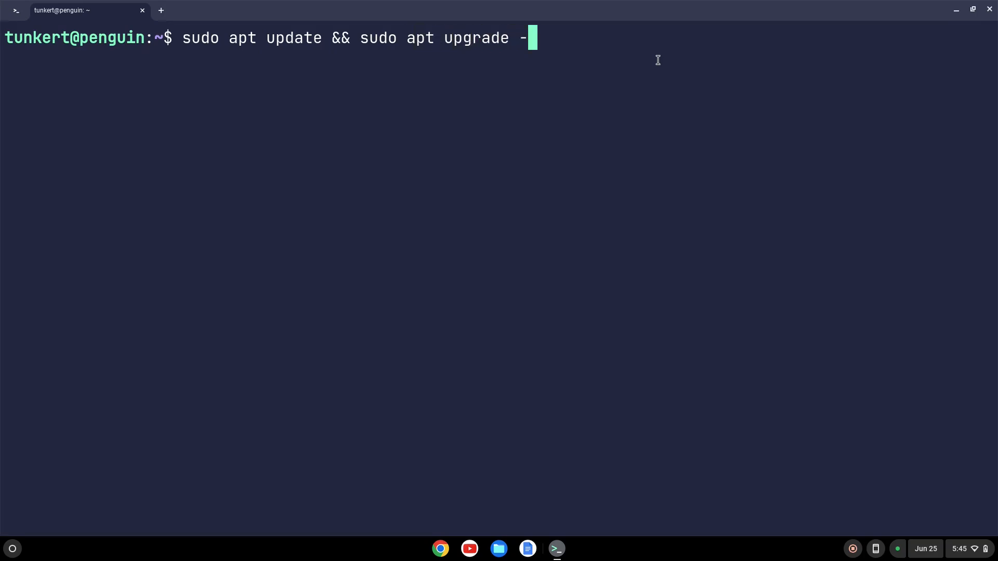
key("Return")
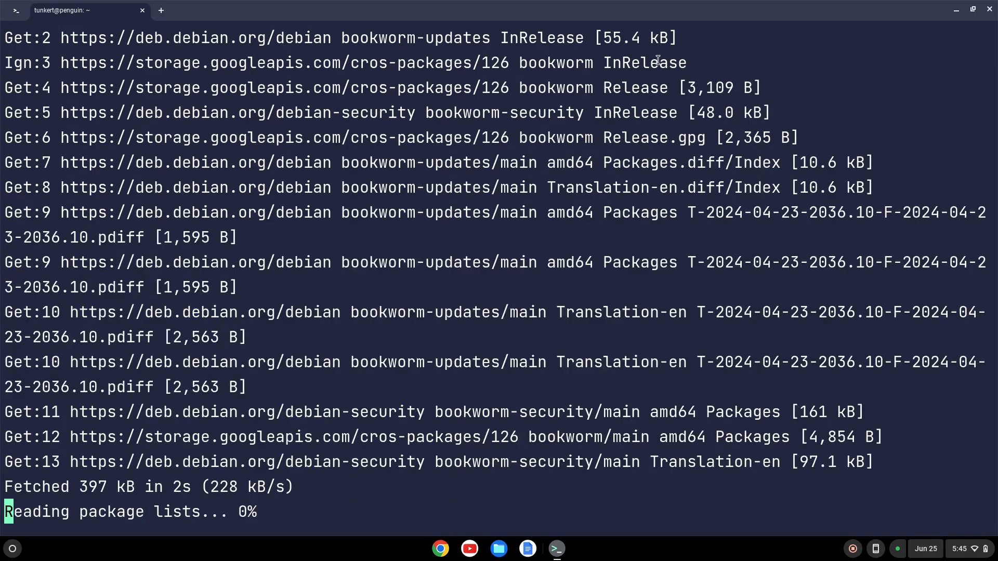
Attempt 'sudo apt install' with a misspelled Firefox package name
type("sudo")
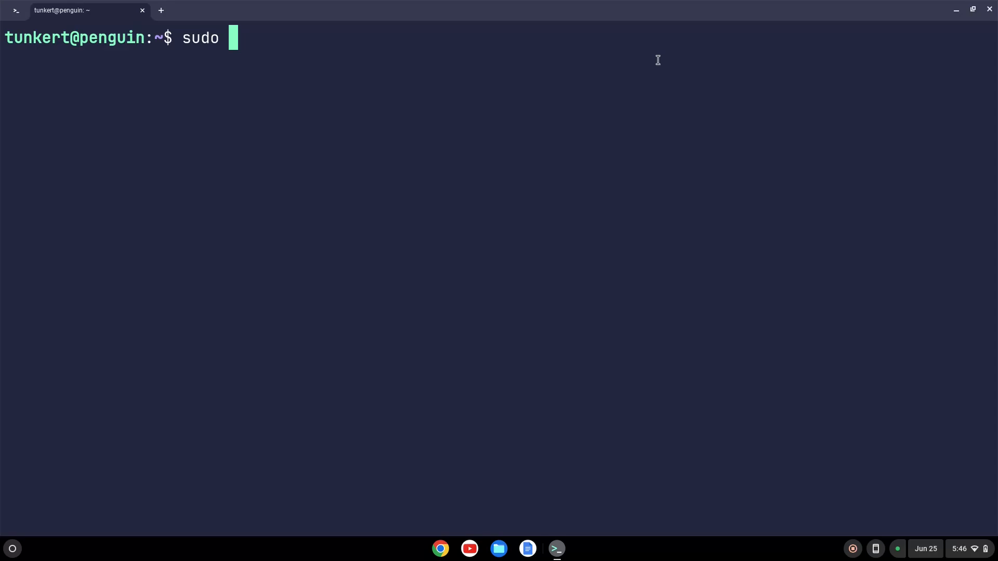
type("apt install")
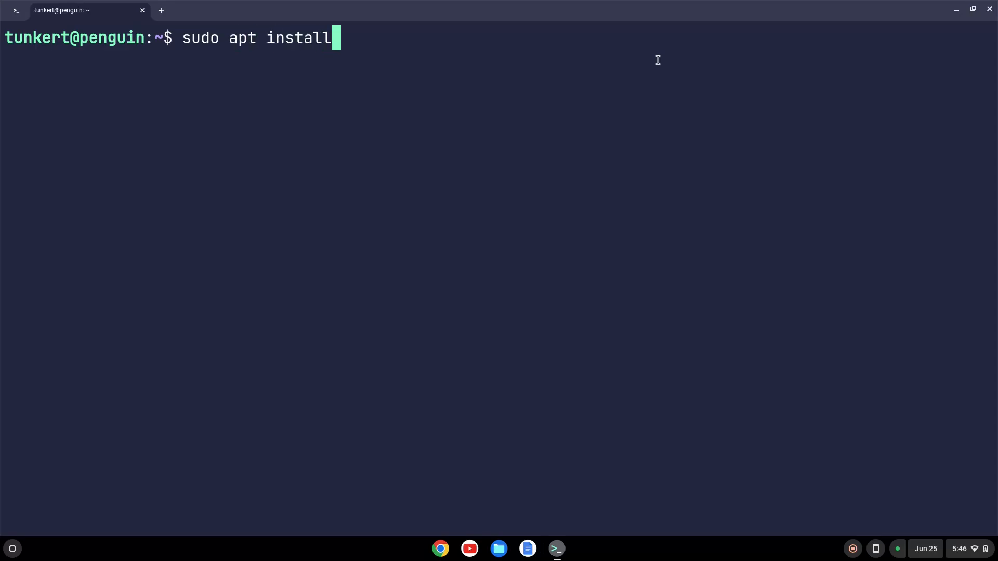
type("fire")
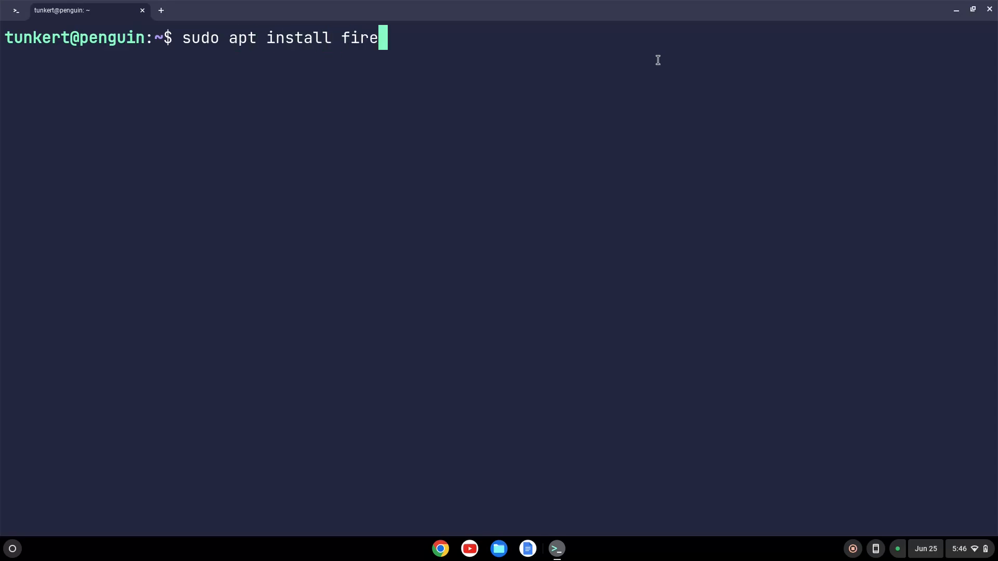
type("fox-es")
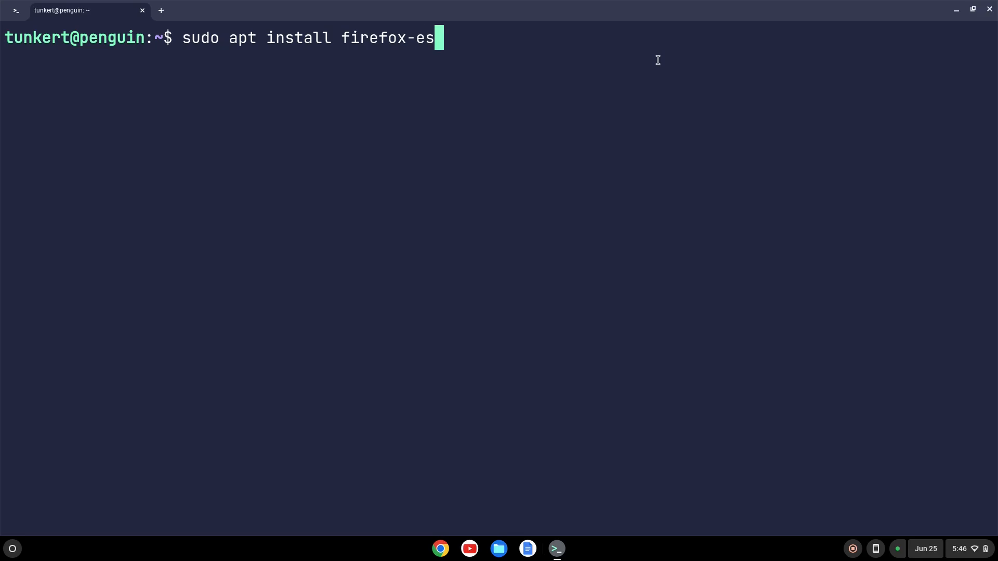
key("Return")
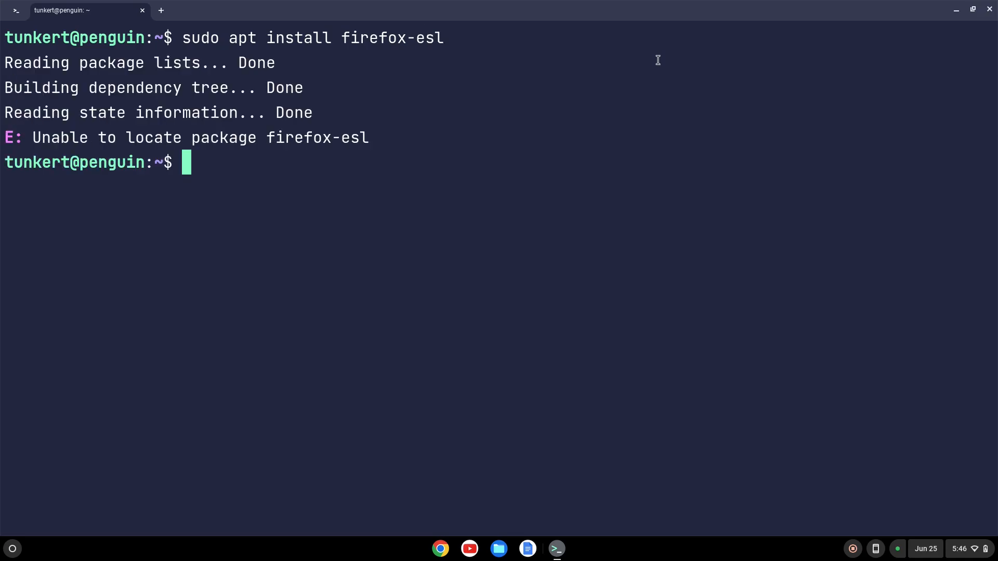
Run 'sudo apt install firefox-esr' and confirm with Y
type("sudo apt install firefox-esr")
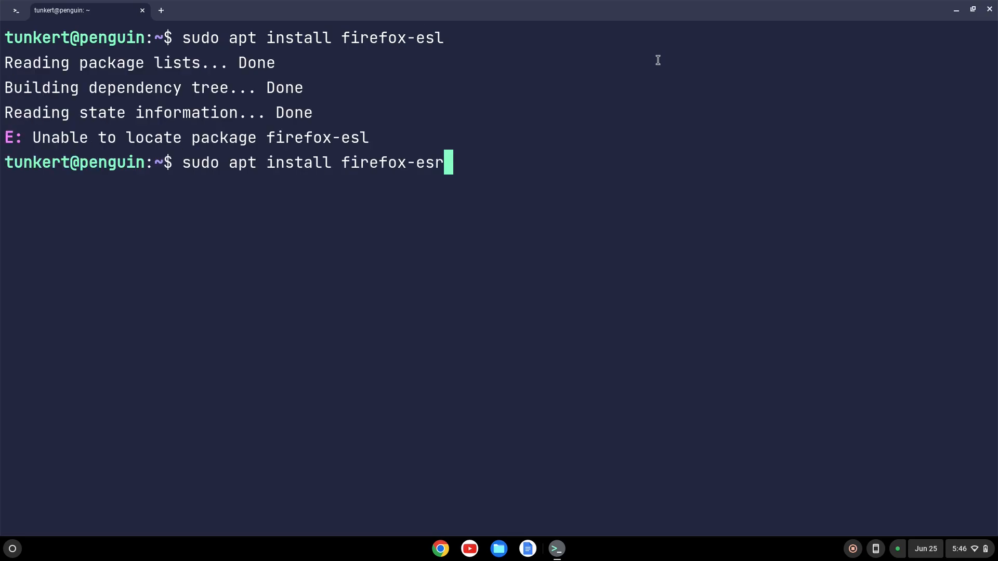
key("Return")
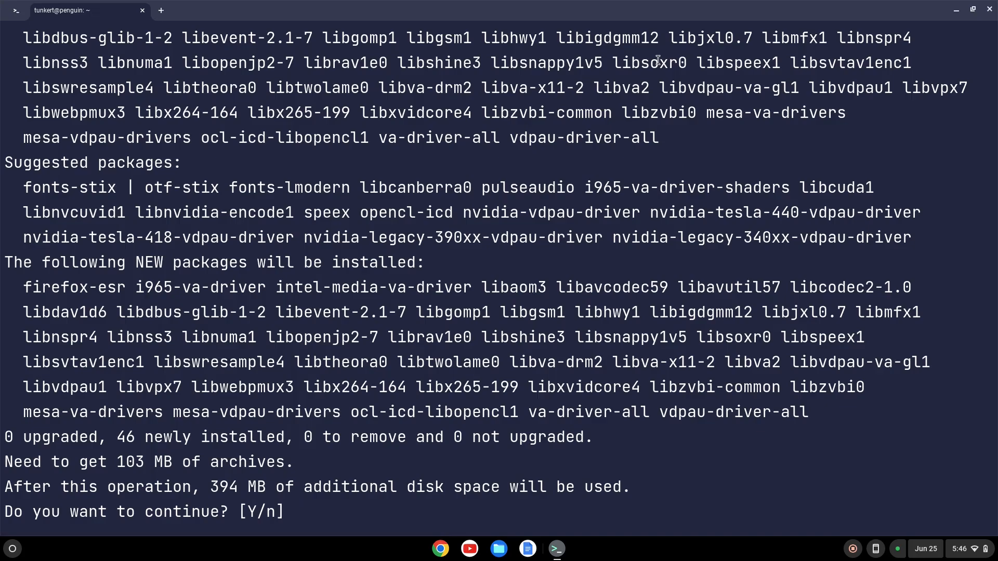
type("y")
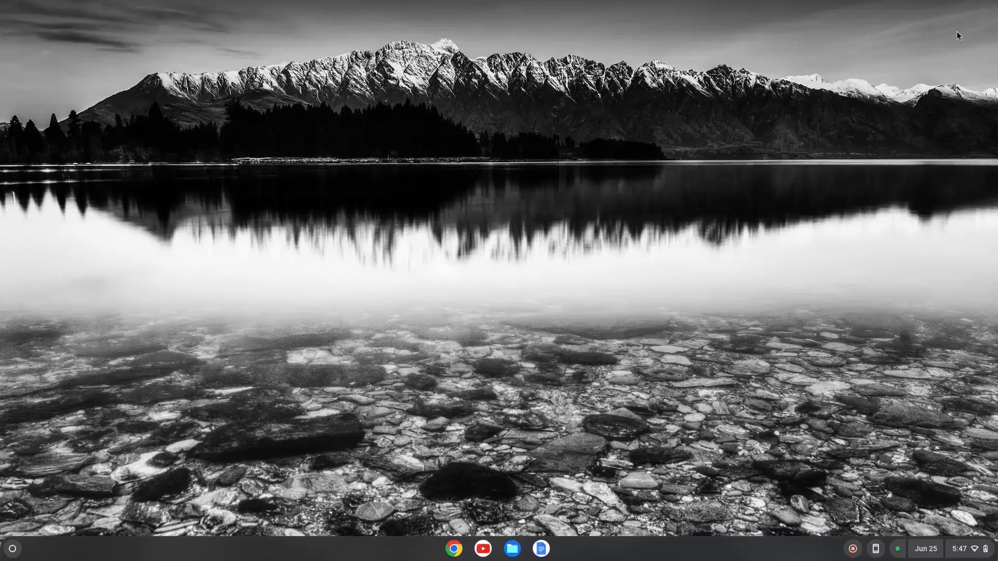
mouse_move(535, 237)
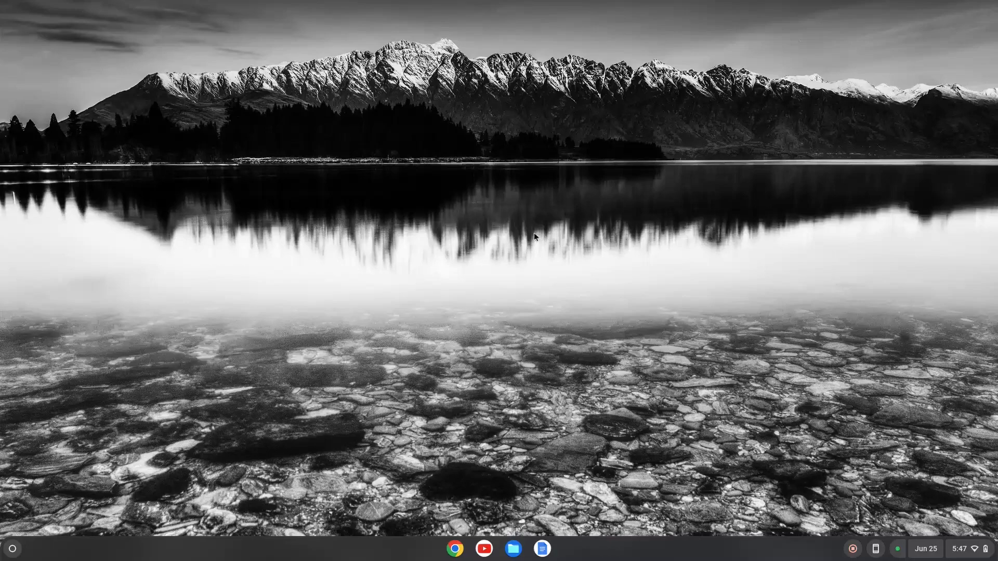
Pin Firefox ESR from the Linux apps folder to the shelf and launch it
left_click(12, 548)
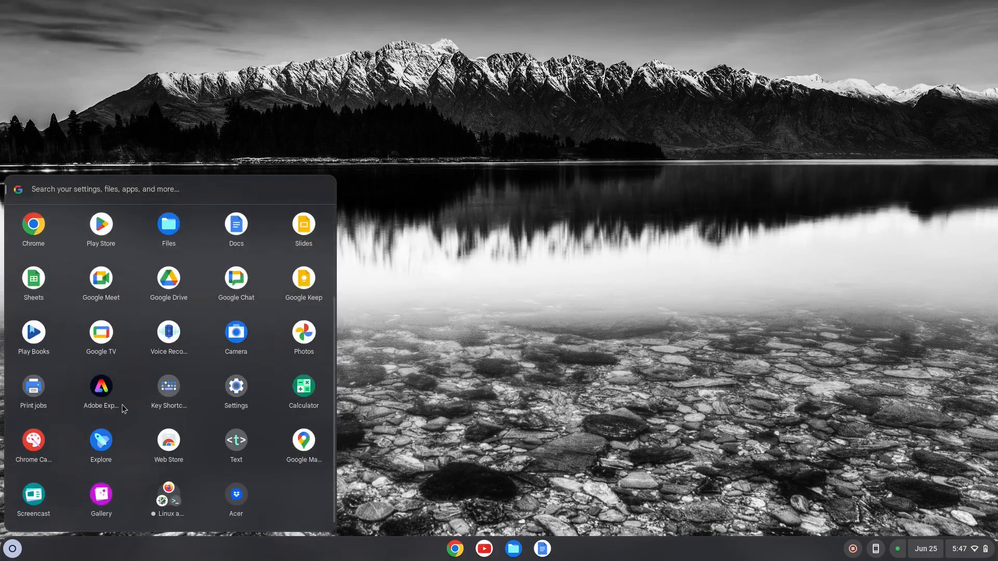
mouse_move(169, 496)
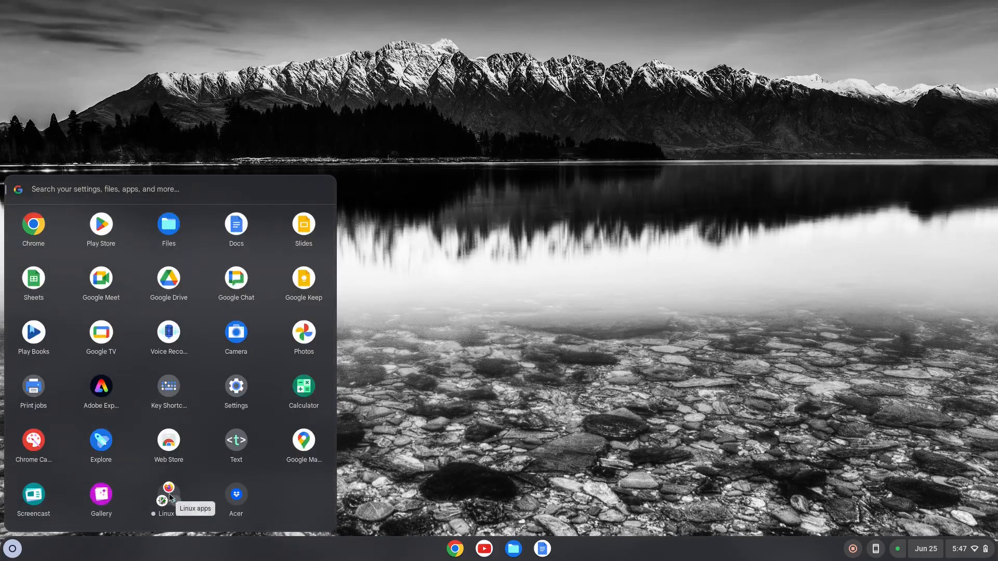
left_click(168, 500)
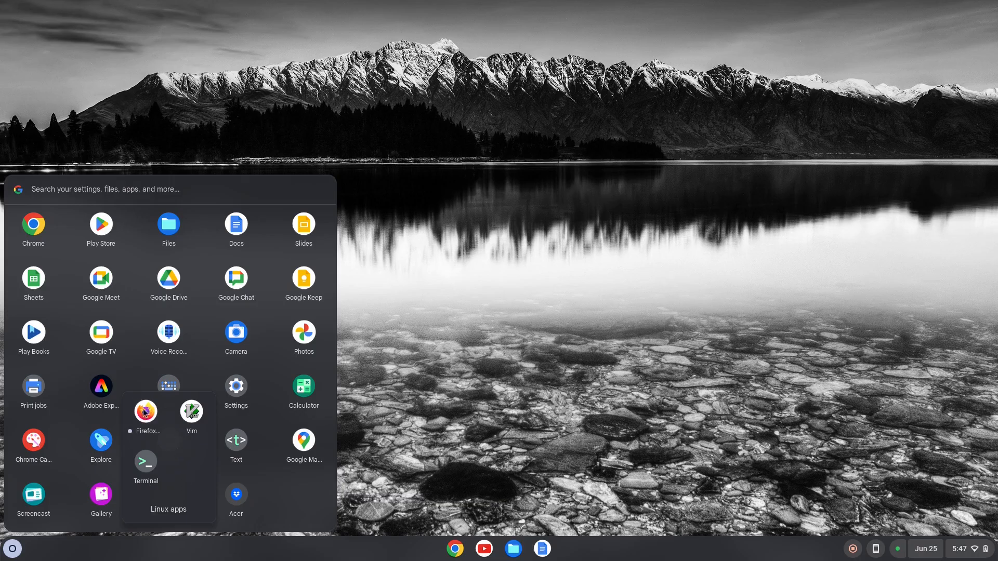
right_click(144, 412)
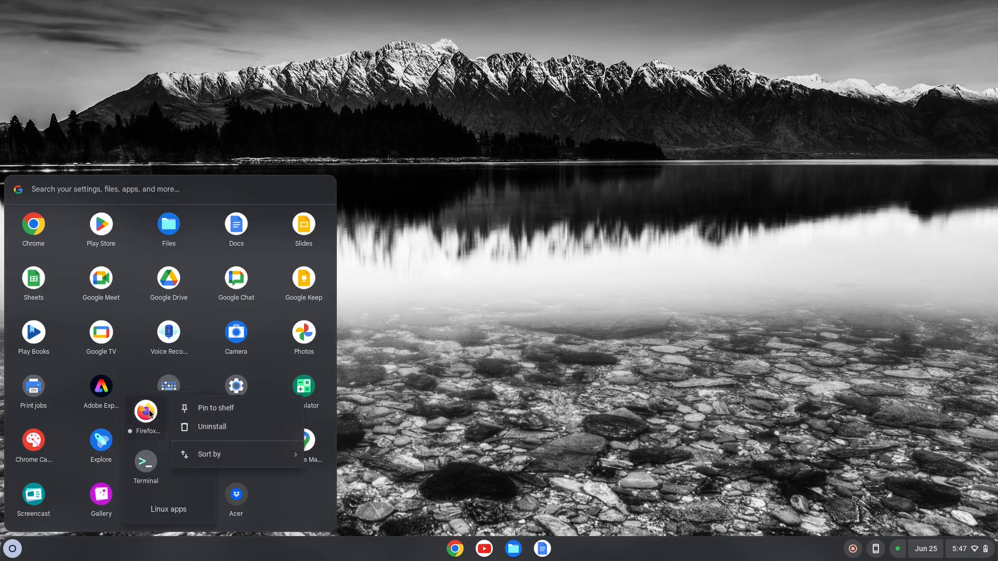
left_click(216, 407)
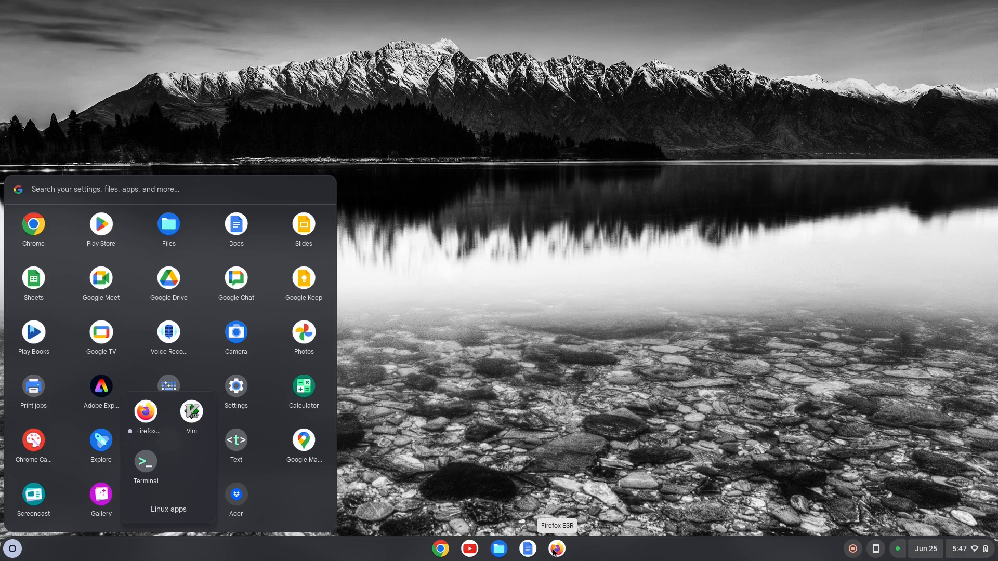
left_click(556, 548)
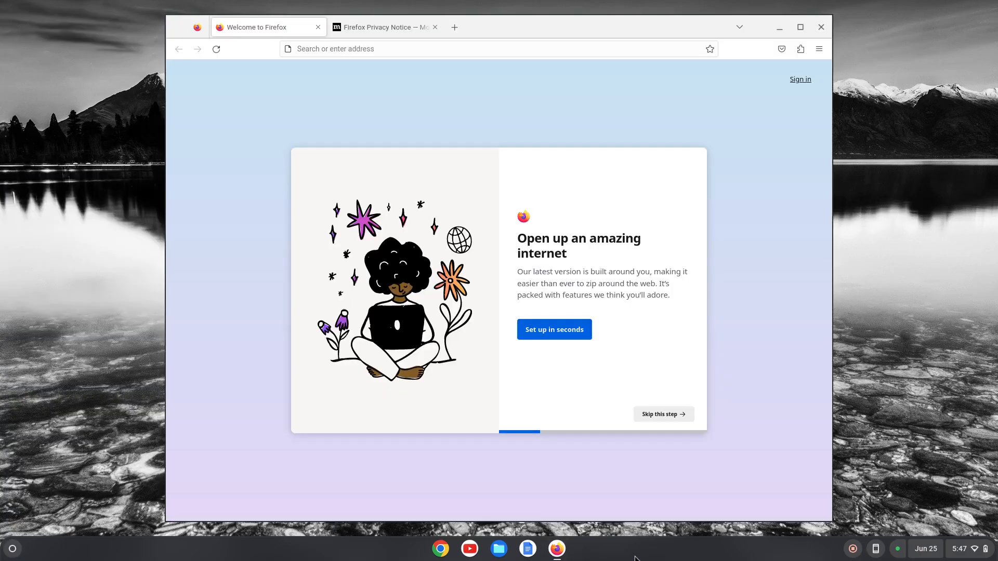